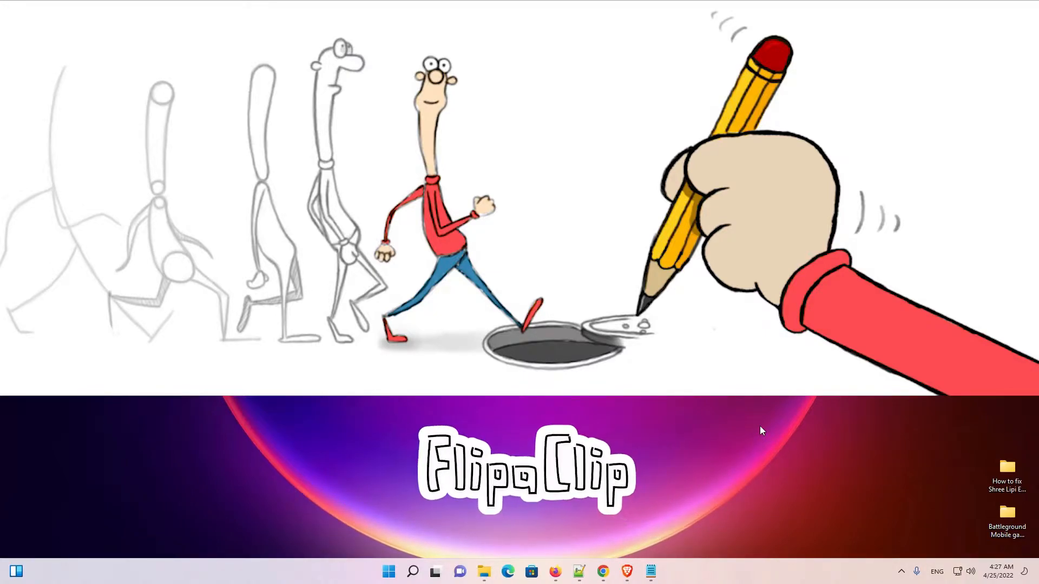
# Step: Bring the browser with the bignox.com NoxPlayer page to the front
pyautogui.click(602, 571)
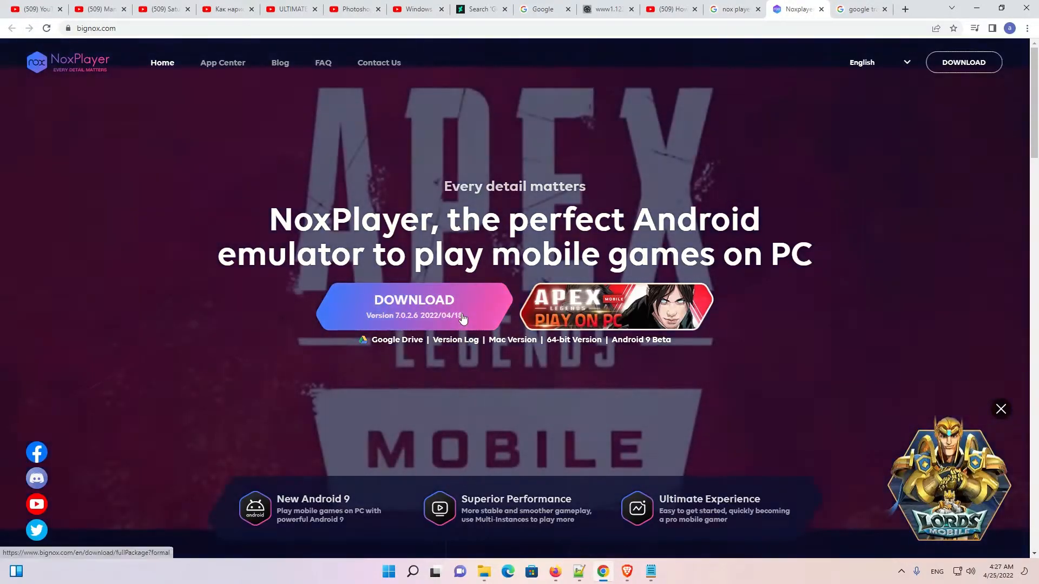
# Step: Start downloading the NoxPlayer installer and show the browser downloads list
pyautogui.click(414, 299)
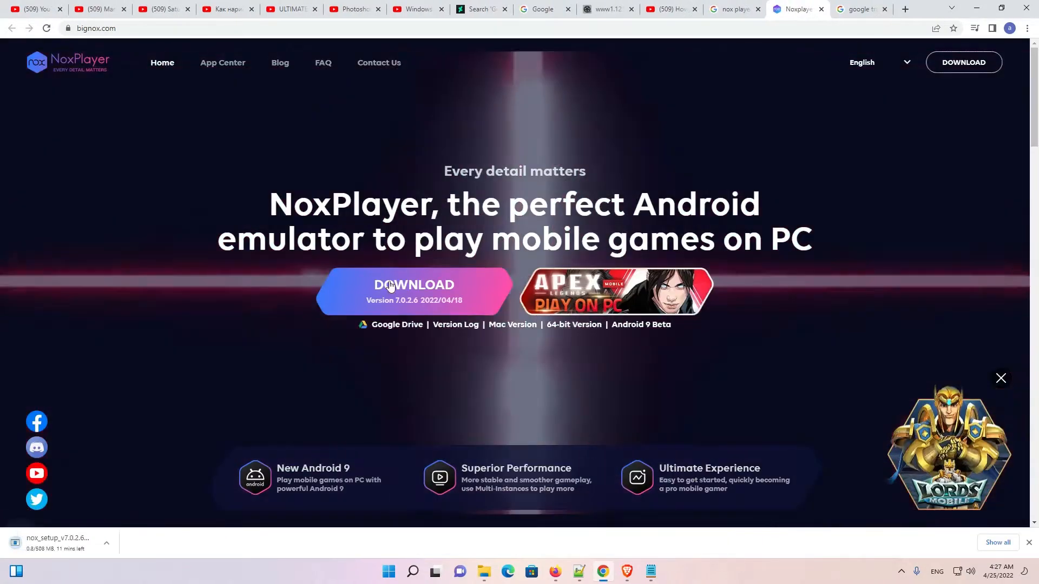
pyautogui.click(997, 542)
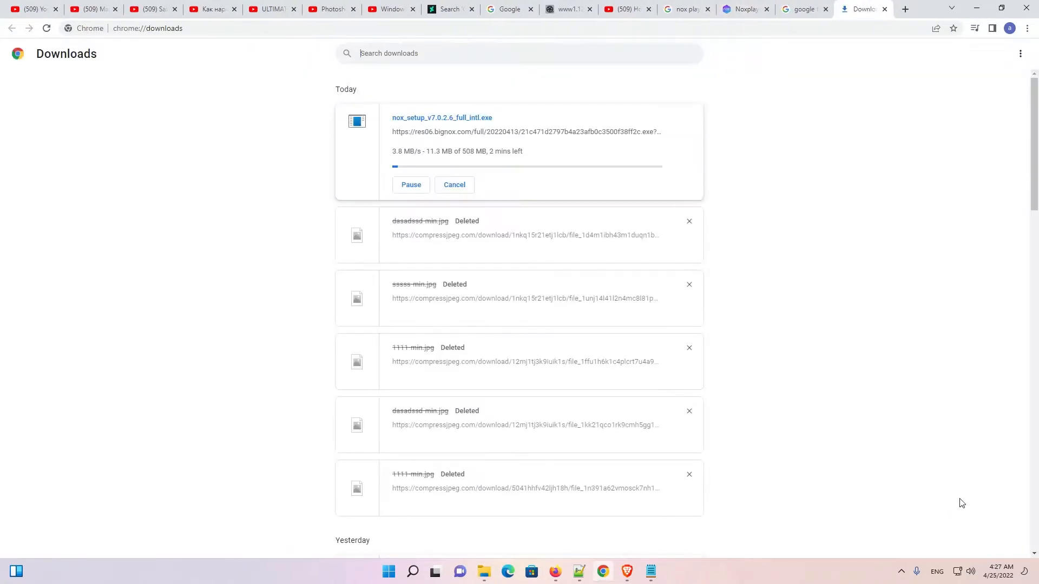
pyautogui.moveTo(689, 222)
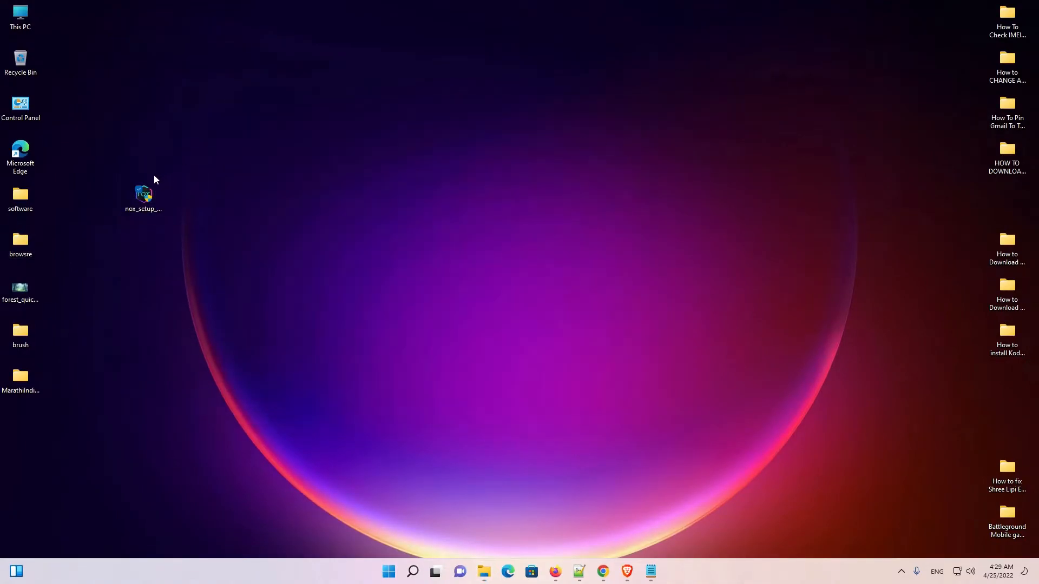
# Step: Launch the downloaded nox_setup installer from the desktop
pyautogui.click(143, 192)
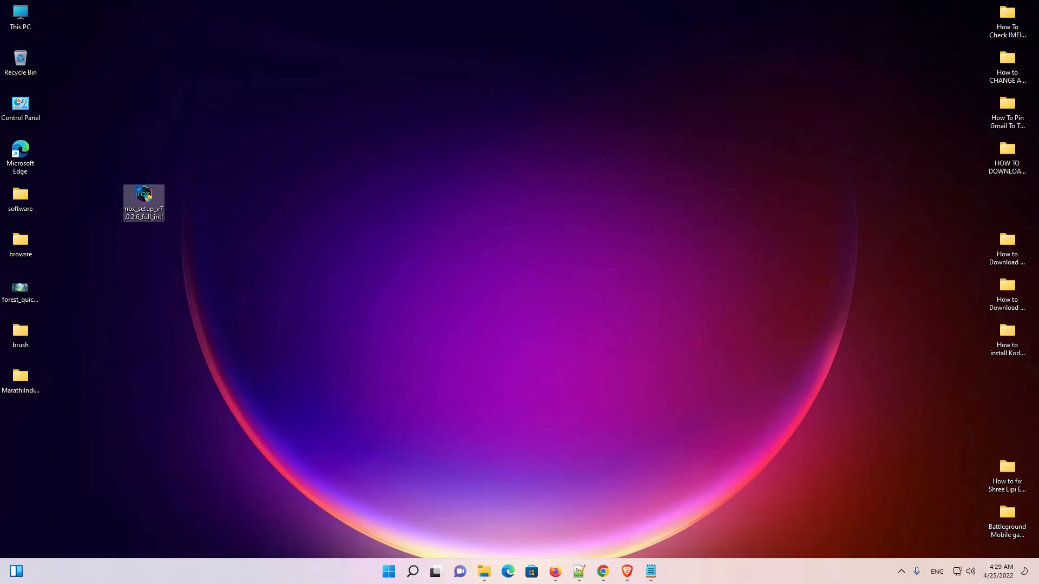
pyautogui.doubleClick(143, 194)
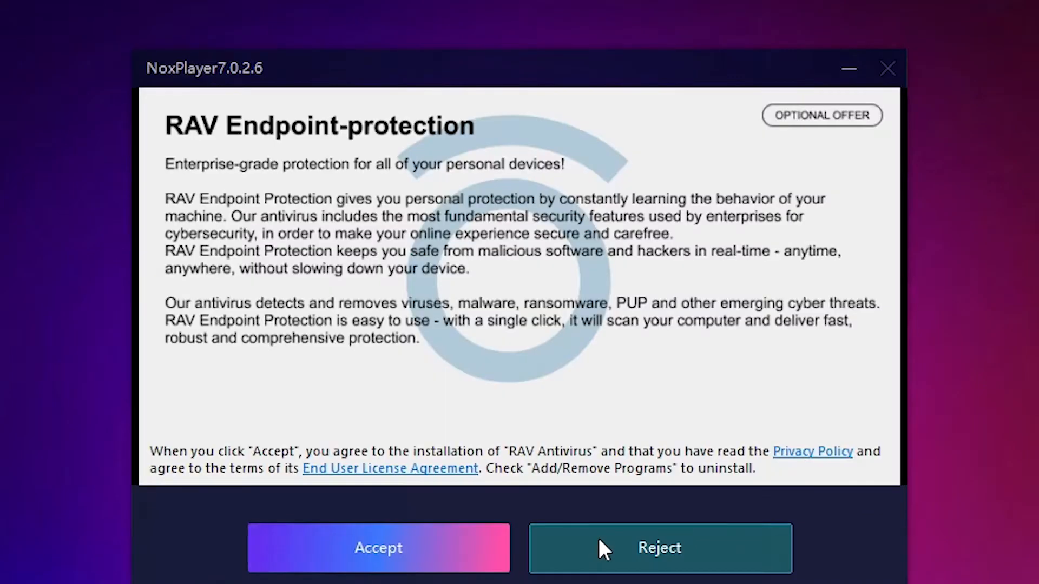
# Step: Reject the RAV antivirus offer, install NoxPlayer 7.0.2.6 and start it
pyautogui.click(659, 548)
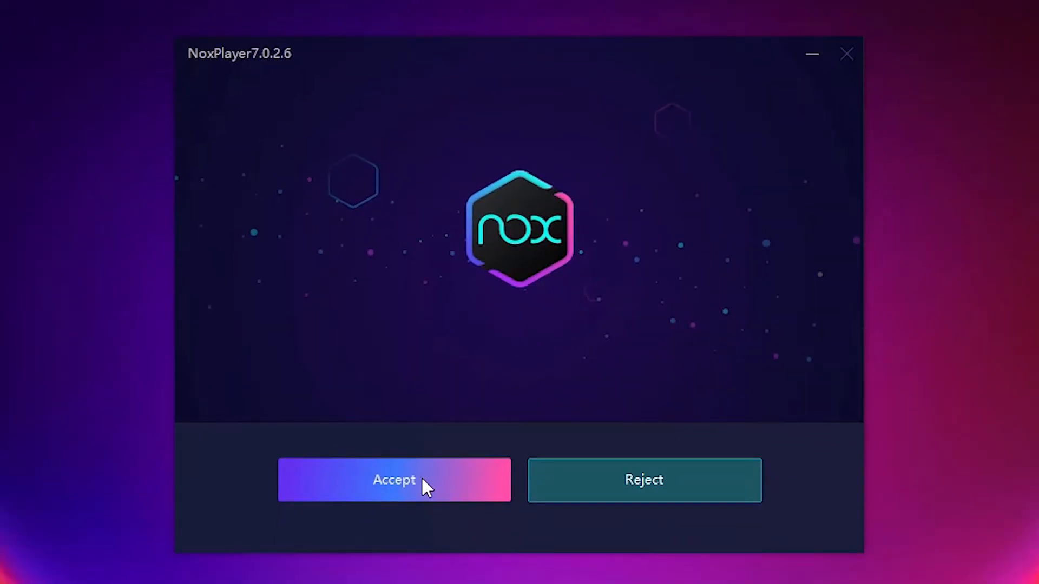
pyautogui.click(394, 480)
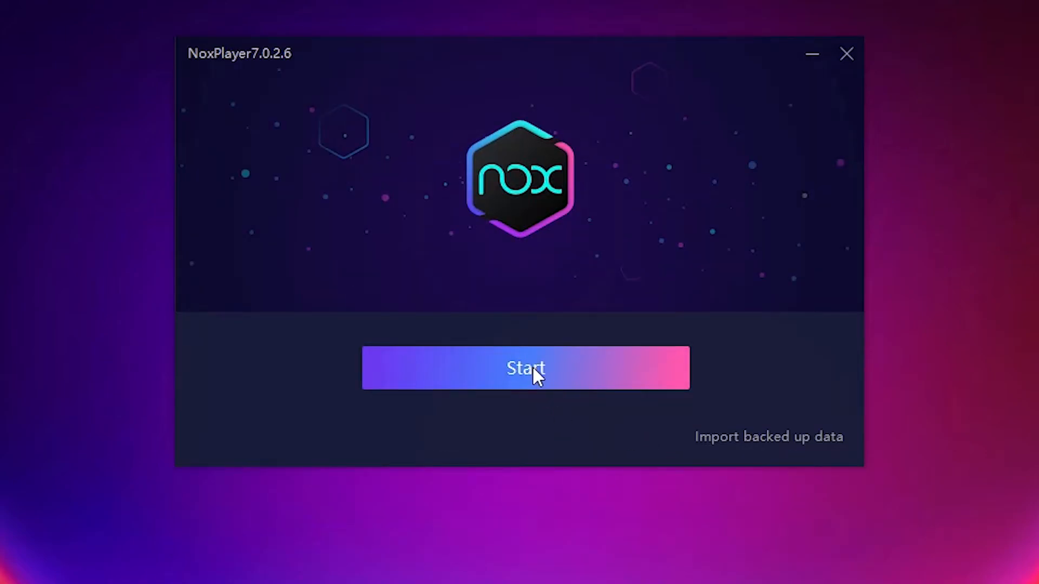
pyautogui.click(524, 368)
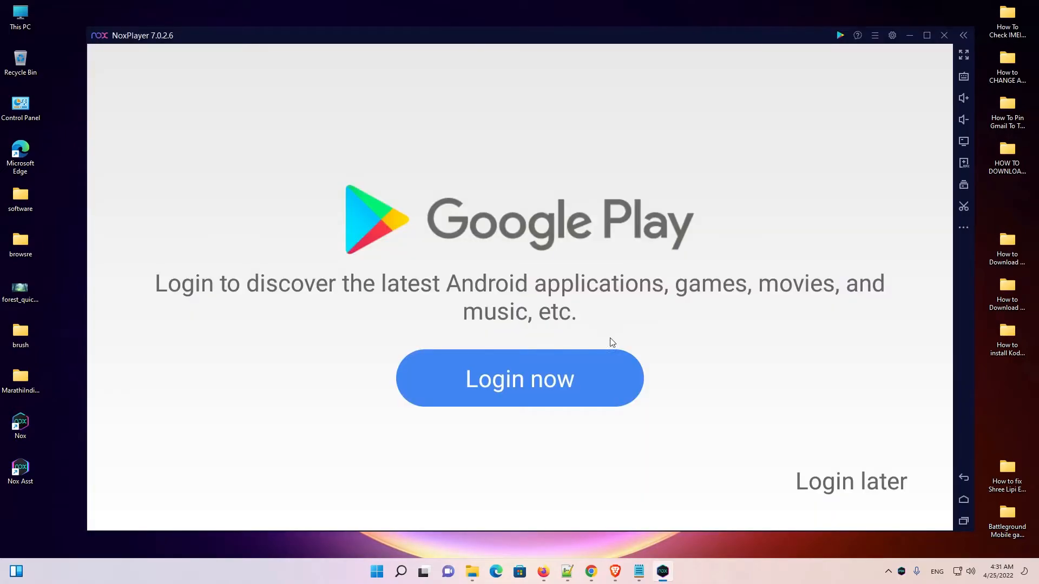
pyautogui.moveTo(528, 389)
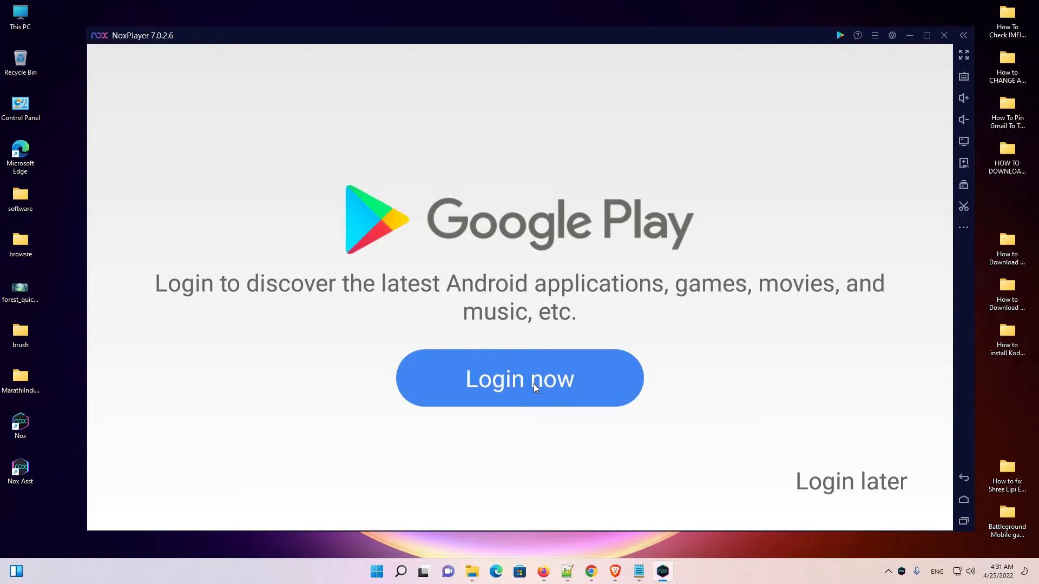
# Step: Begin Google Play sign-in from the Login now prompt
pyautogui.click(519, 378)
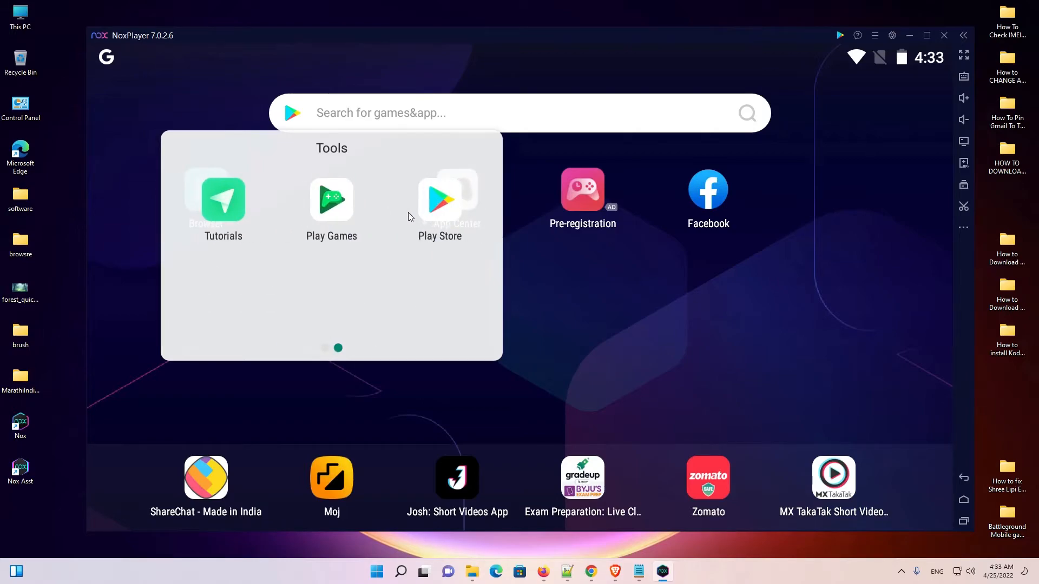
# Step: Search Google Play for 'flipaclip' via the suggestion
pyautogui.click(439, 198)
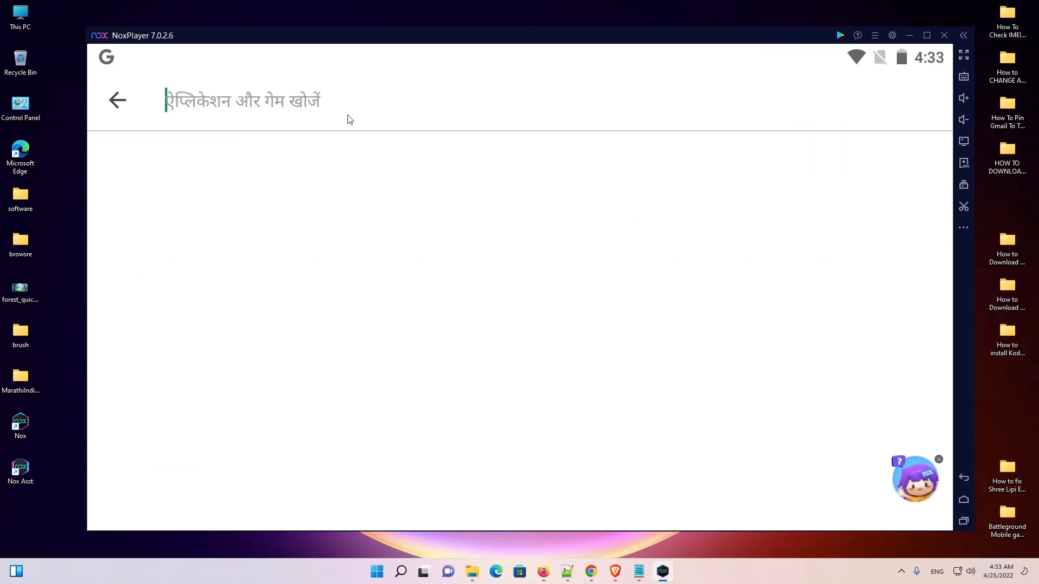
pyautogui.write('f')
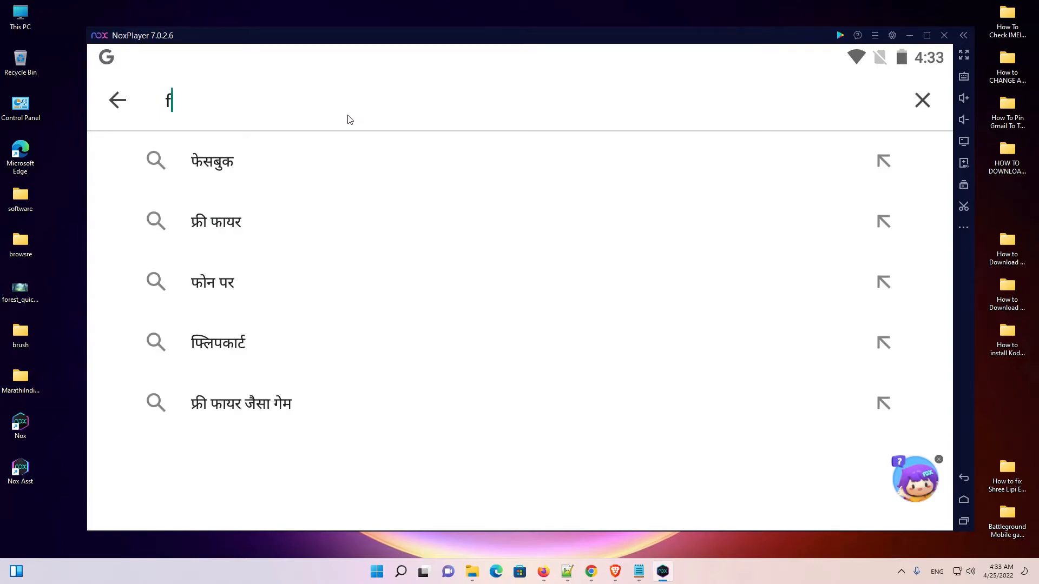
pyautogui.write('lipa')
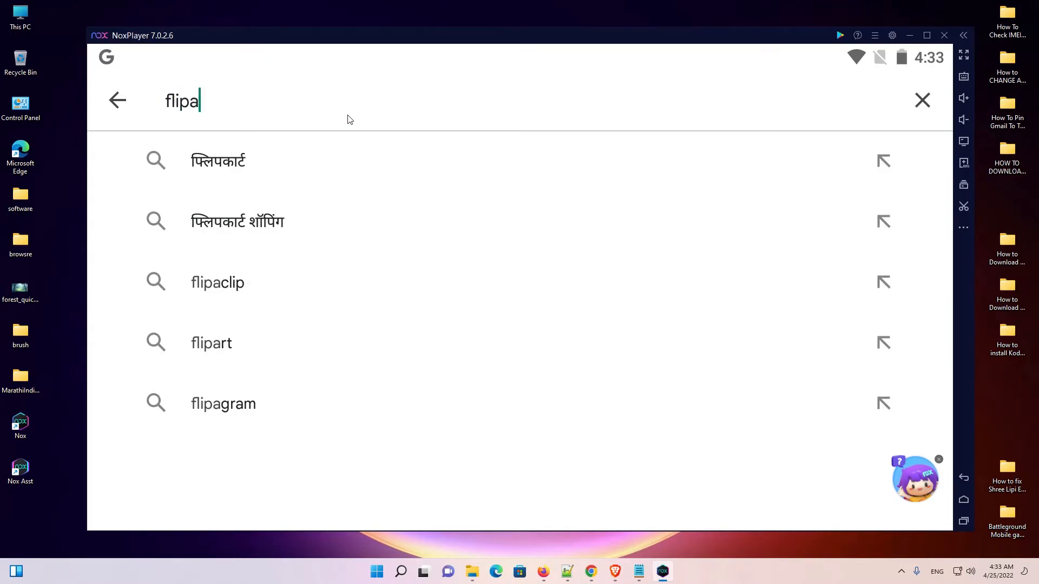
pyautogui.click(218, 282)
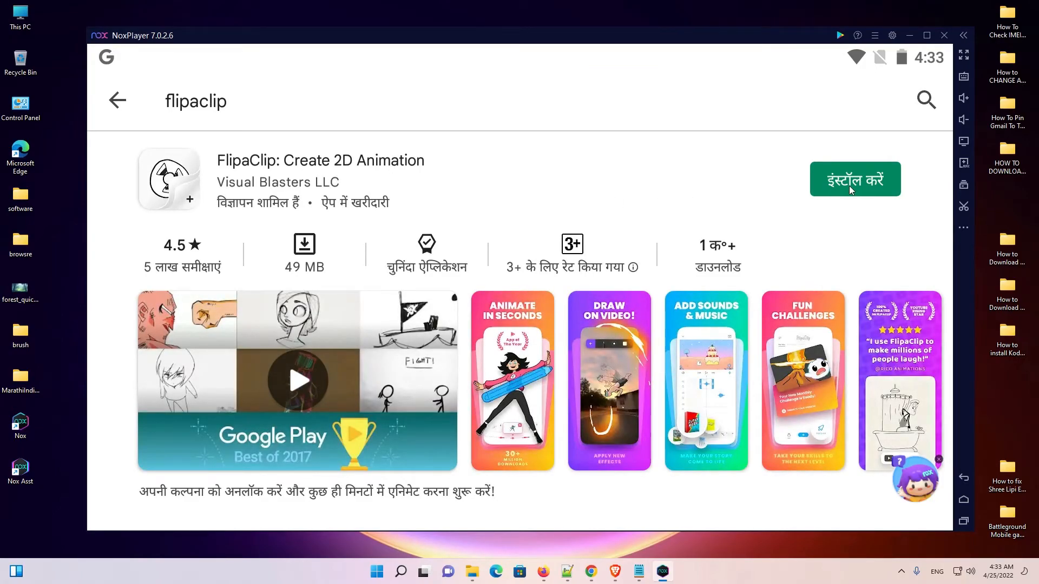
# Step: Install FlipaClip: Create 2D Animation, launch it and accept its age check and terms
pyautogui.click(855, 179)
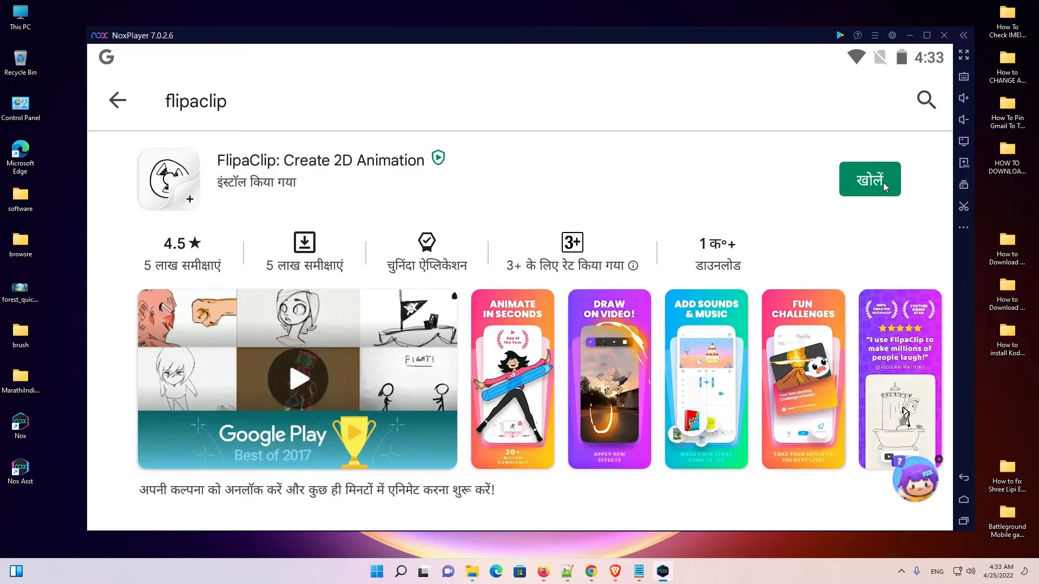
pyautogui.click(869, 179)
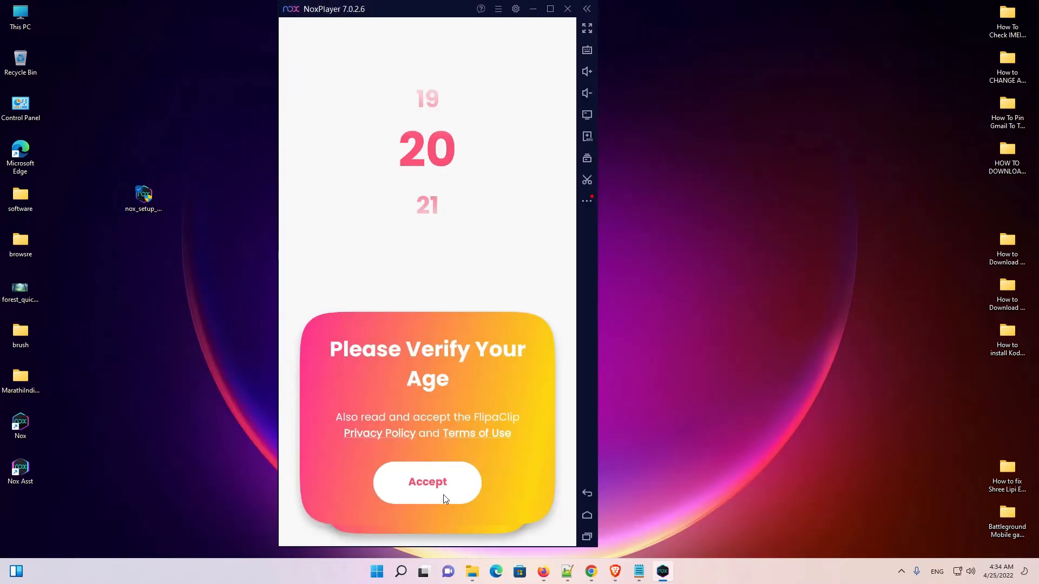
pyautogui.click(427, 481)
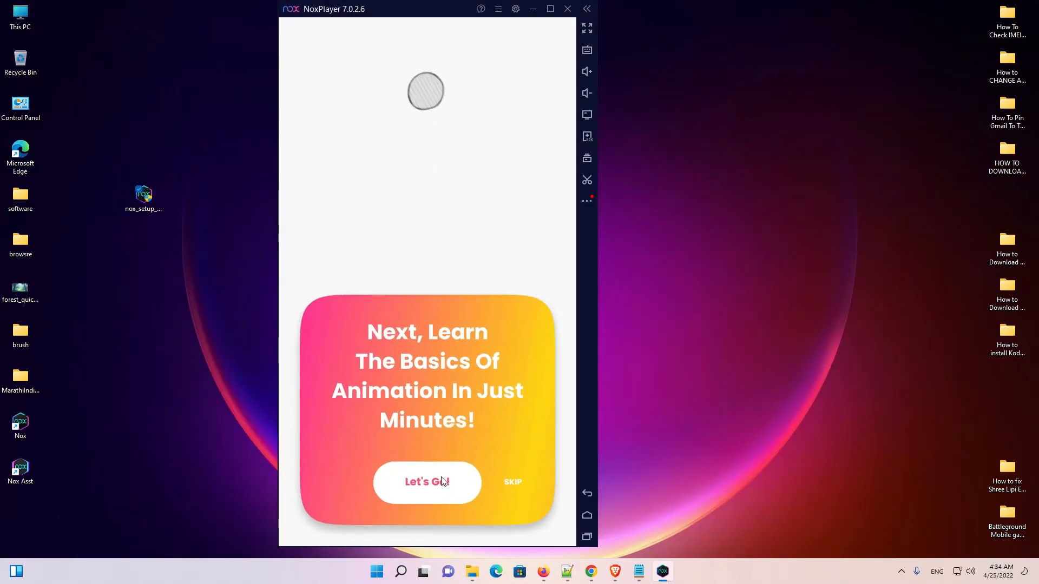